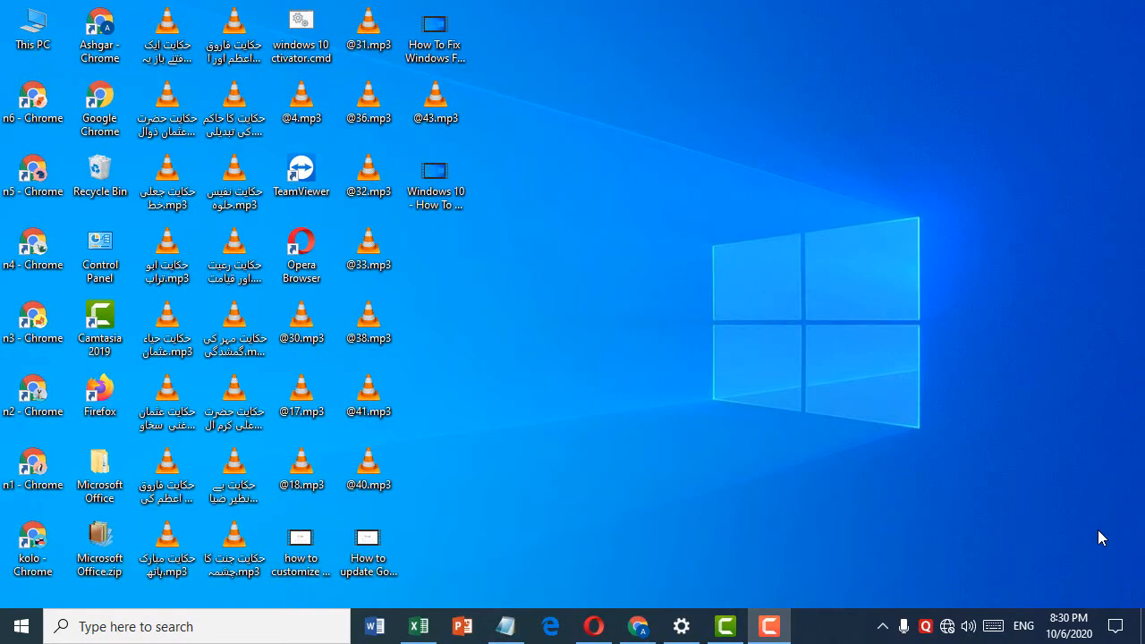
pyautogui.moveTo(882, 354)
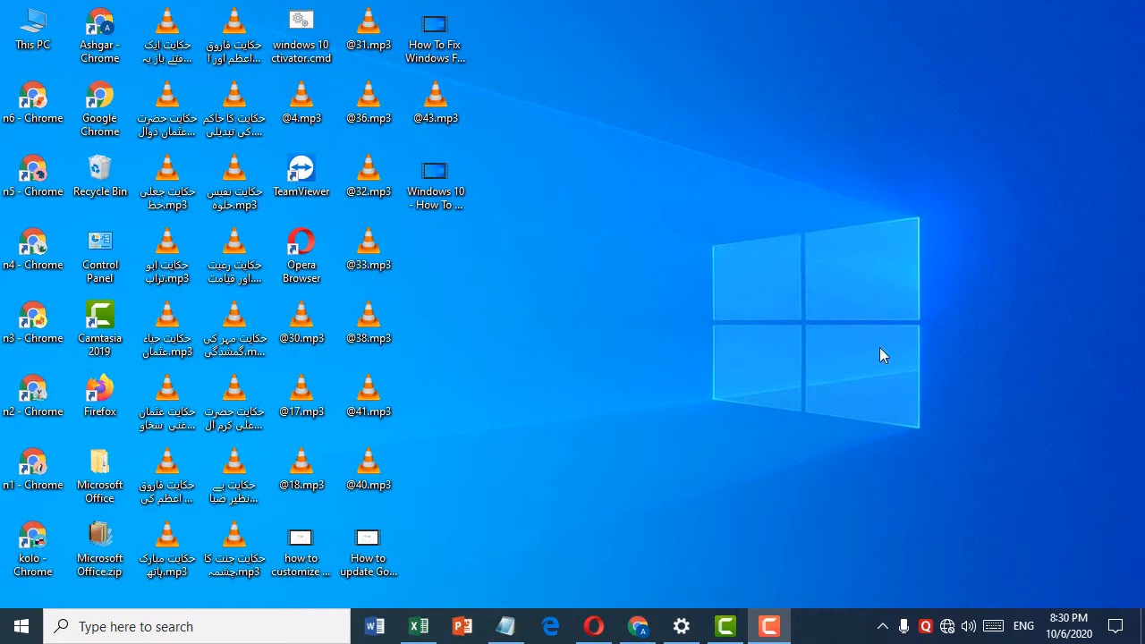
pyautogui.moveTo(714, 311)
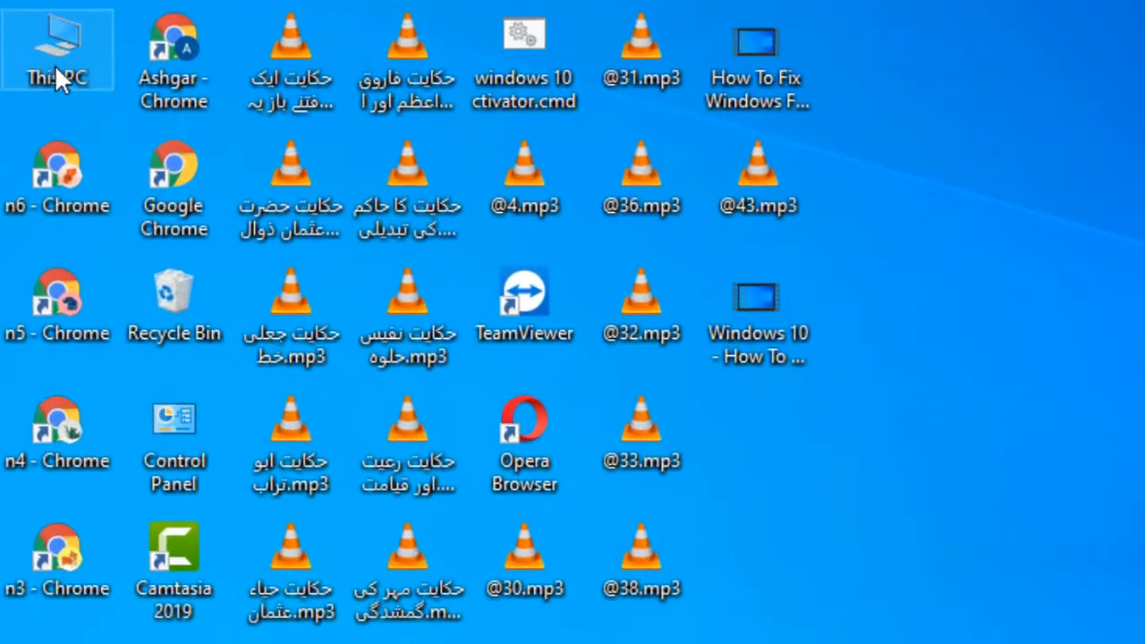
# Open Computer Management from This PC and select Services under Services and Applications.
pyautogui.rightClick(57, 49)
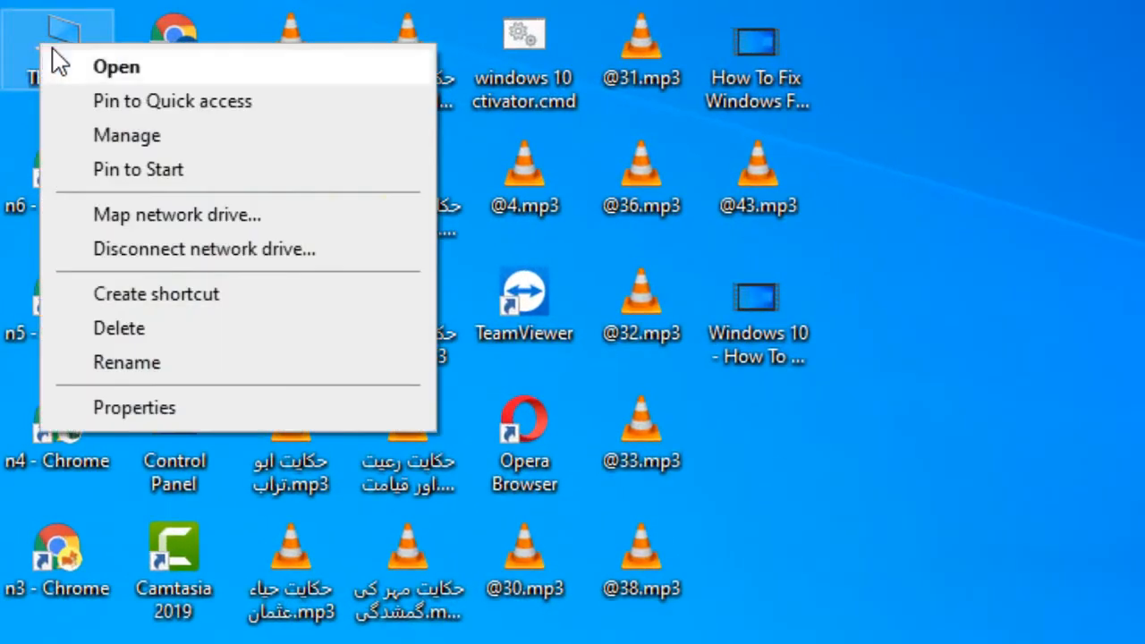
pyautogui.moveTo(126, 136)
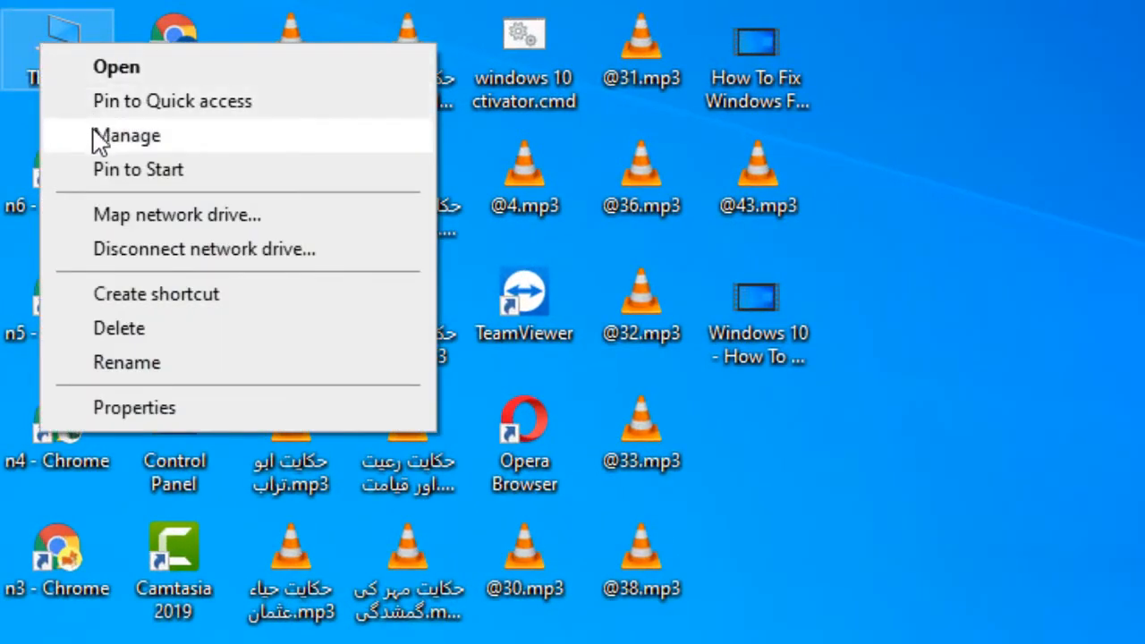
pyautogui.moveTo(165, 152)
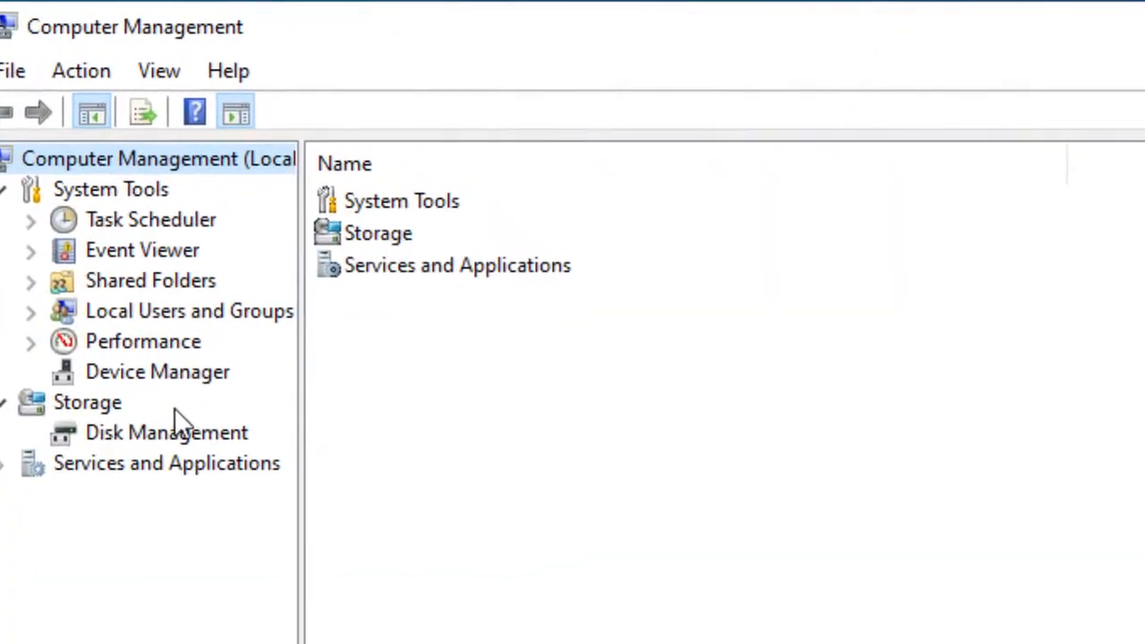
pyautogui.moveTo(163, 470)
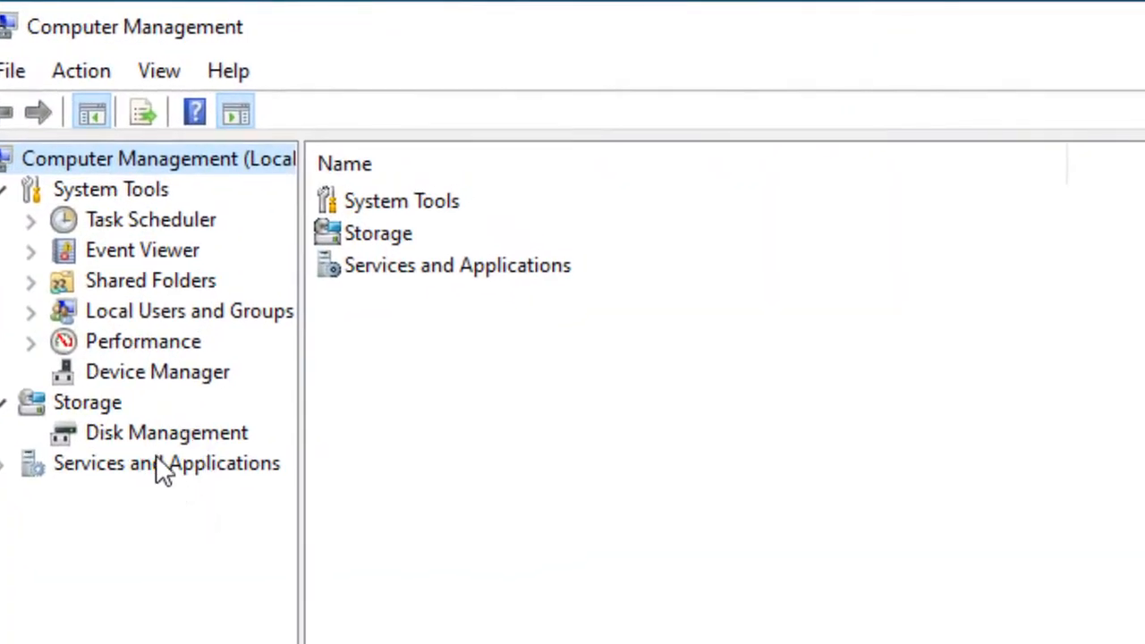
pyautogui.click(166, 462)
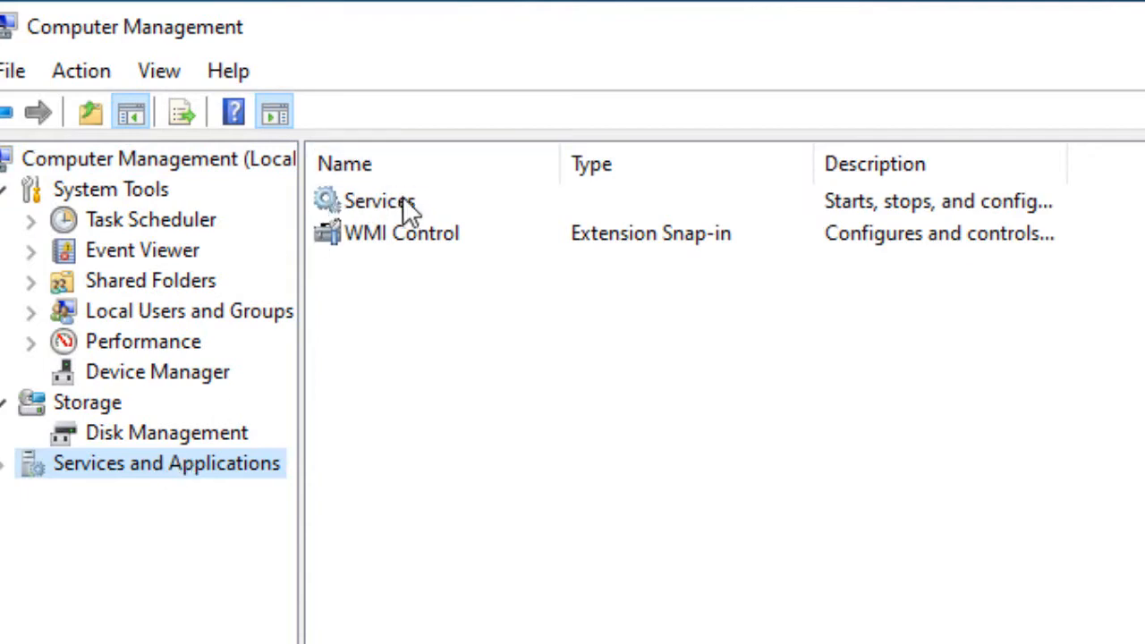
pyautogui.click(379, 201)
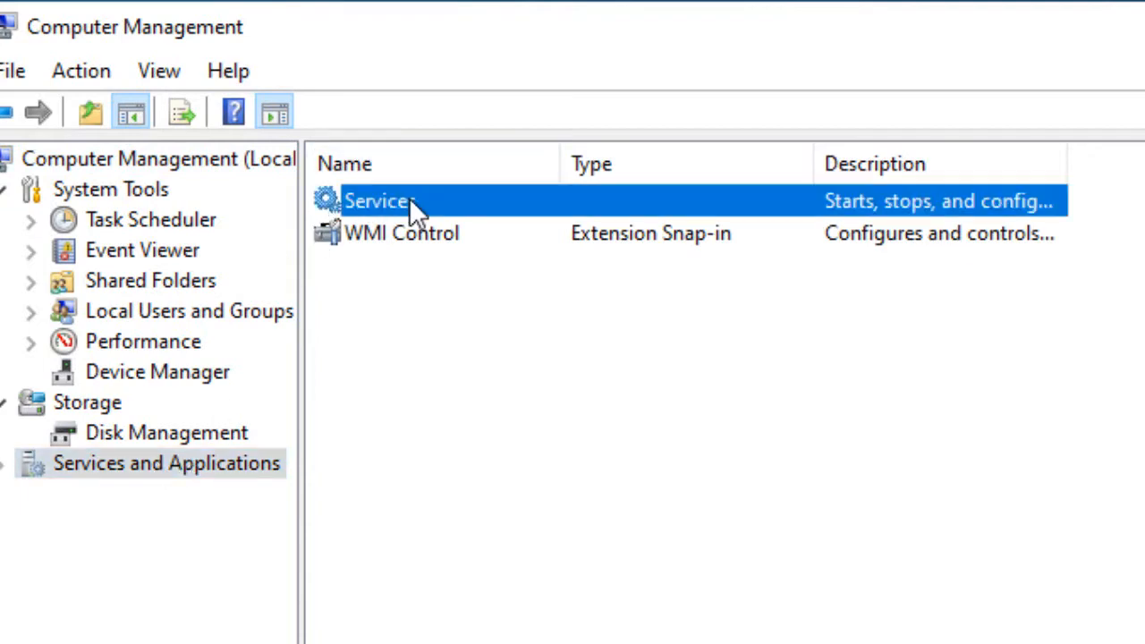
# Open the services list and select the Windows Update service.
pyautogui.doubleClick(380, 200)
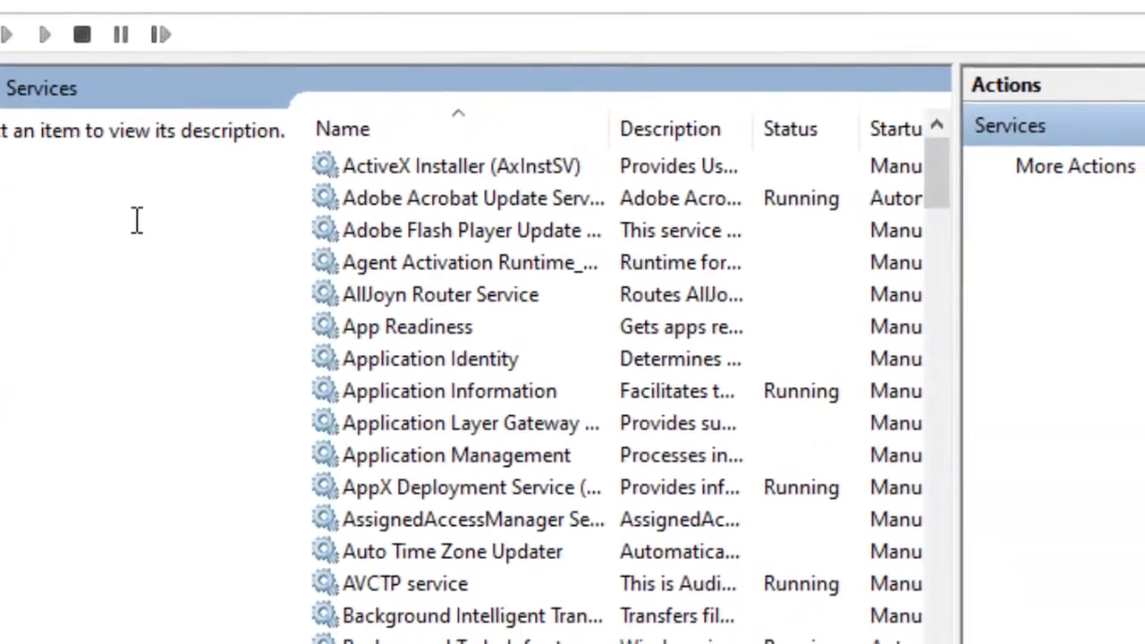
pyautogui.scroll(-3)
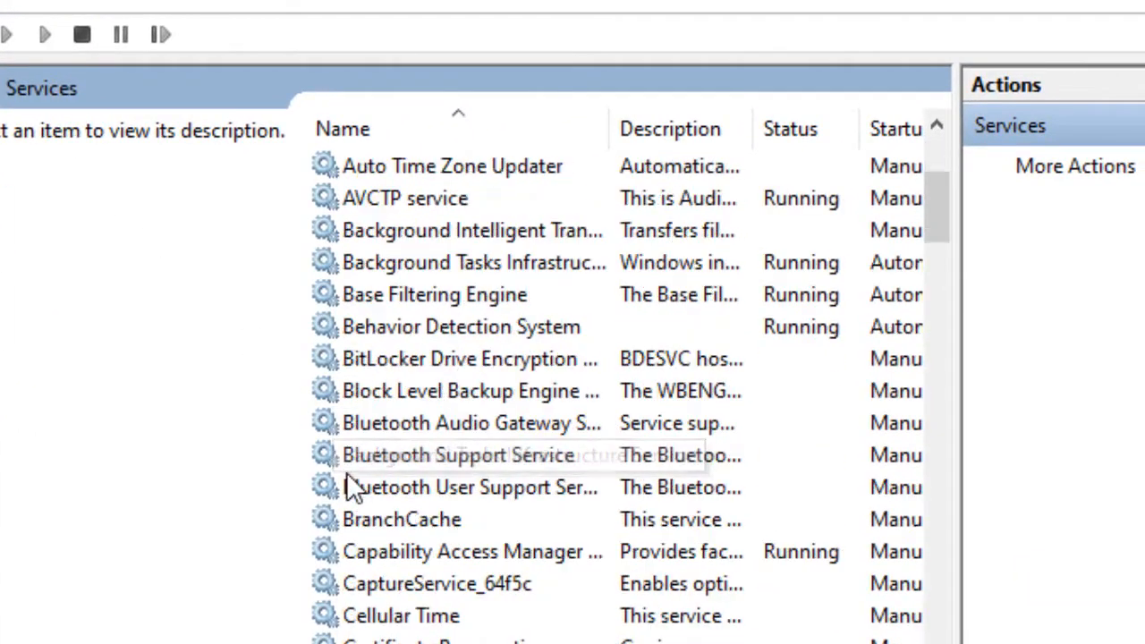
pyautogui.scroll(-3)
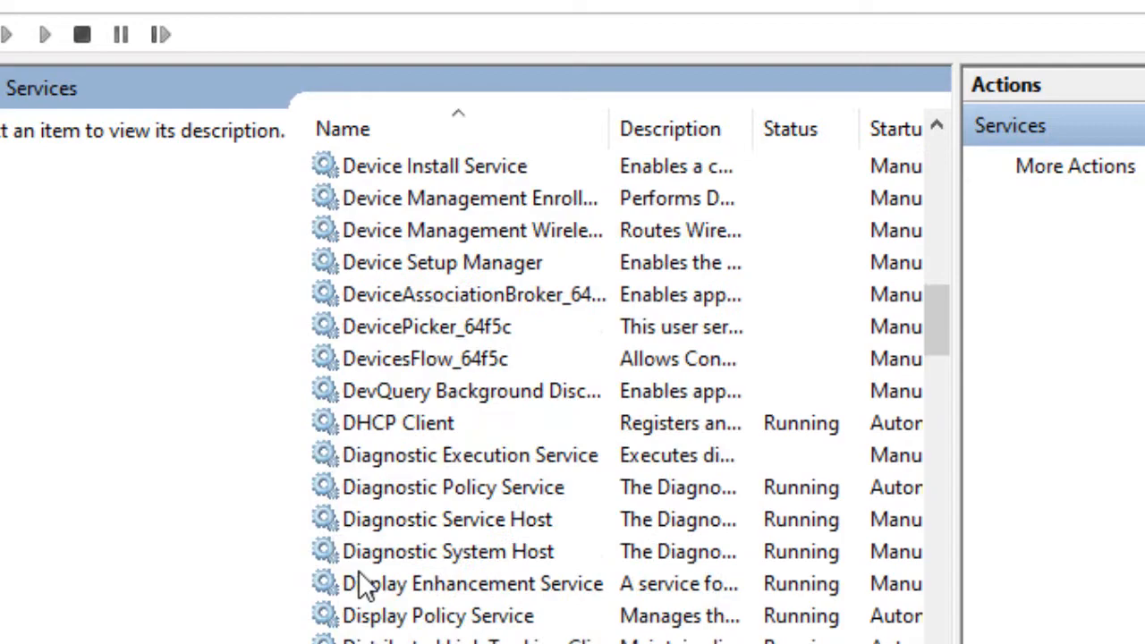
pyautogui.scroll(-3)
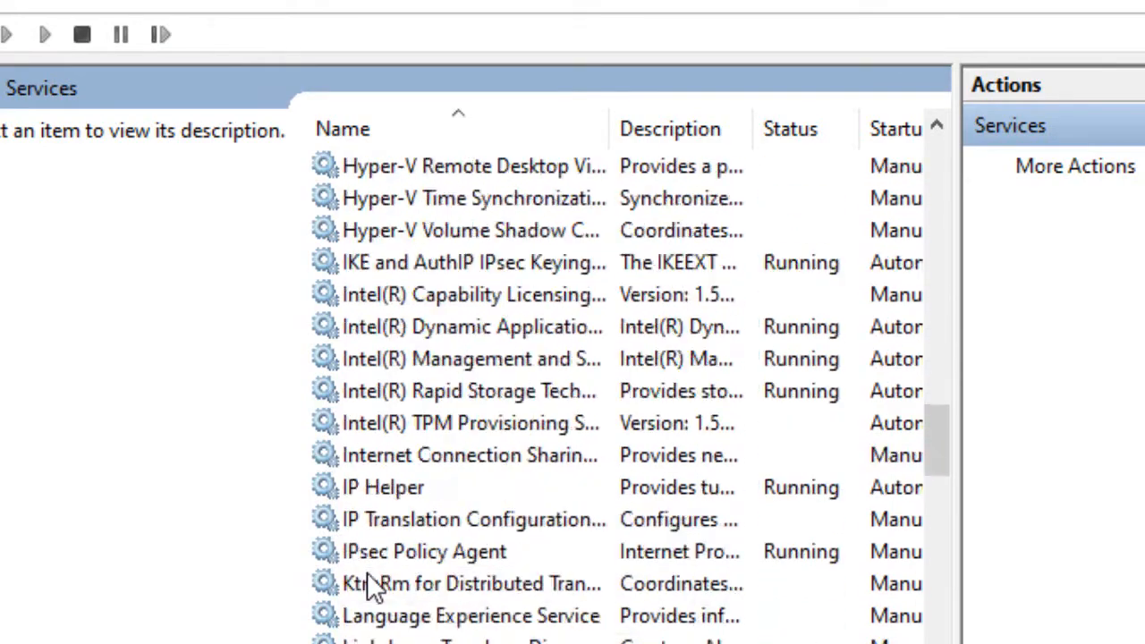
pyautogui.scroll(-3)
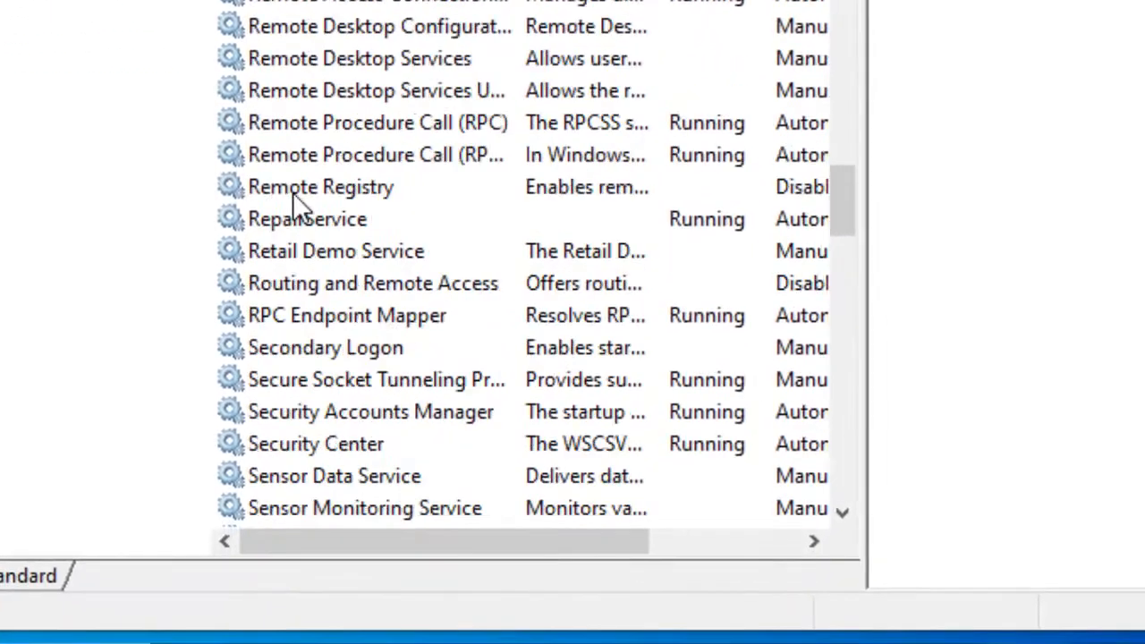
pyautogui.scroll(-3)
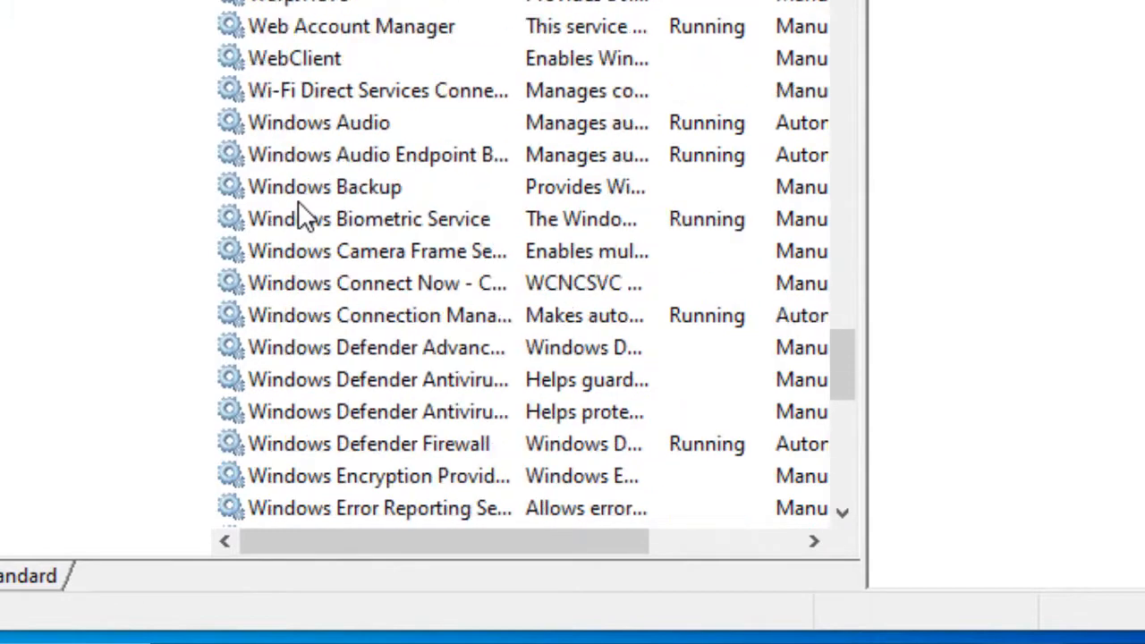
pyautogui.scroll(-3)
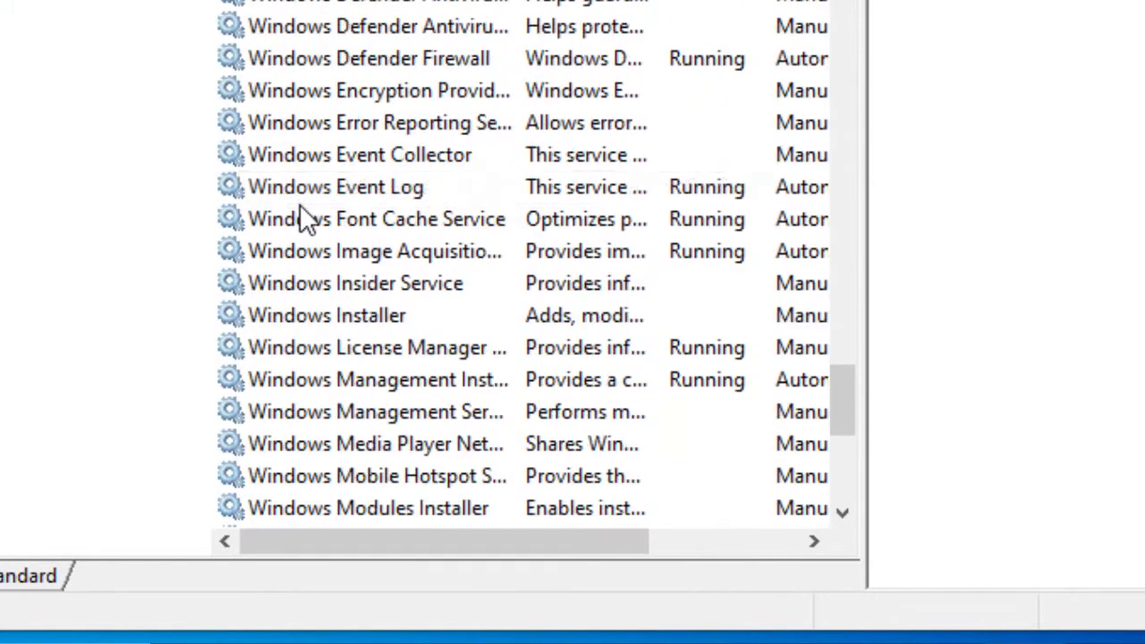
pyautogui.scroll(-3)
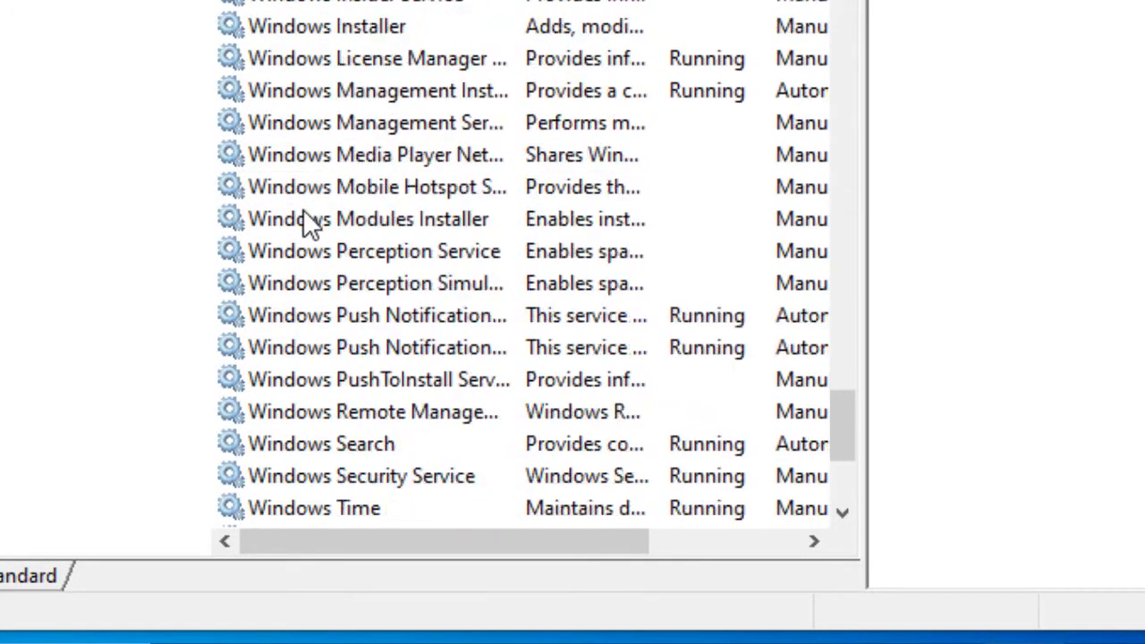
pyautogui.scroll(-3)
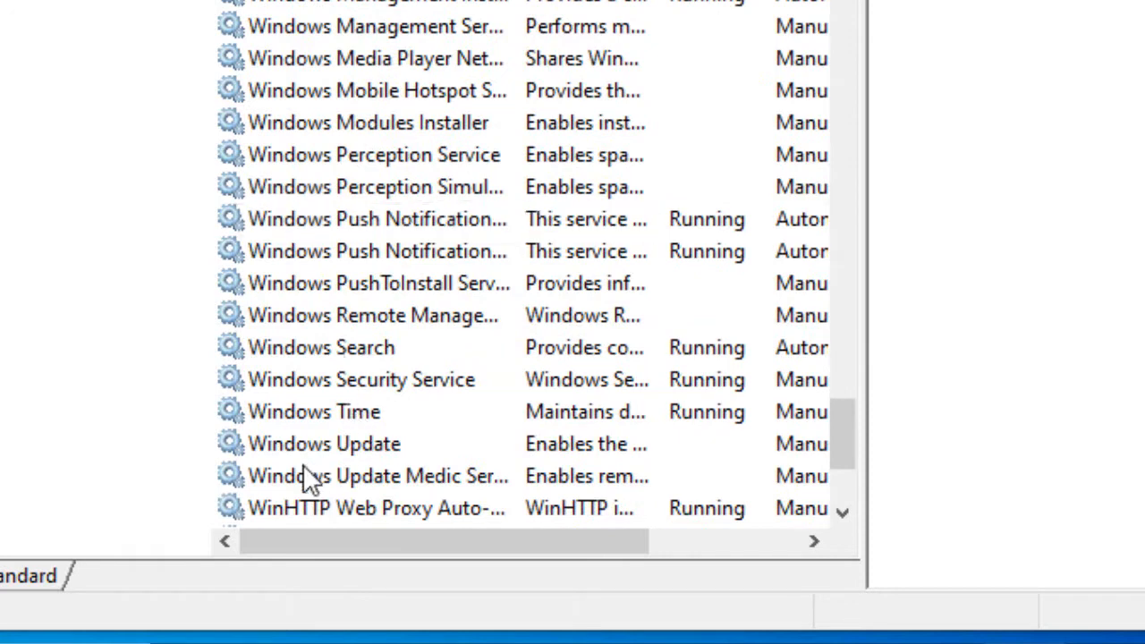
pyautogui.moveTo(372, 451)
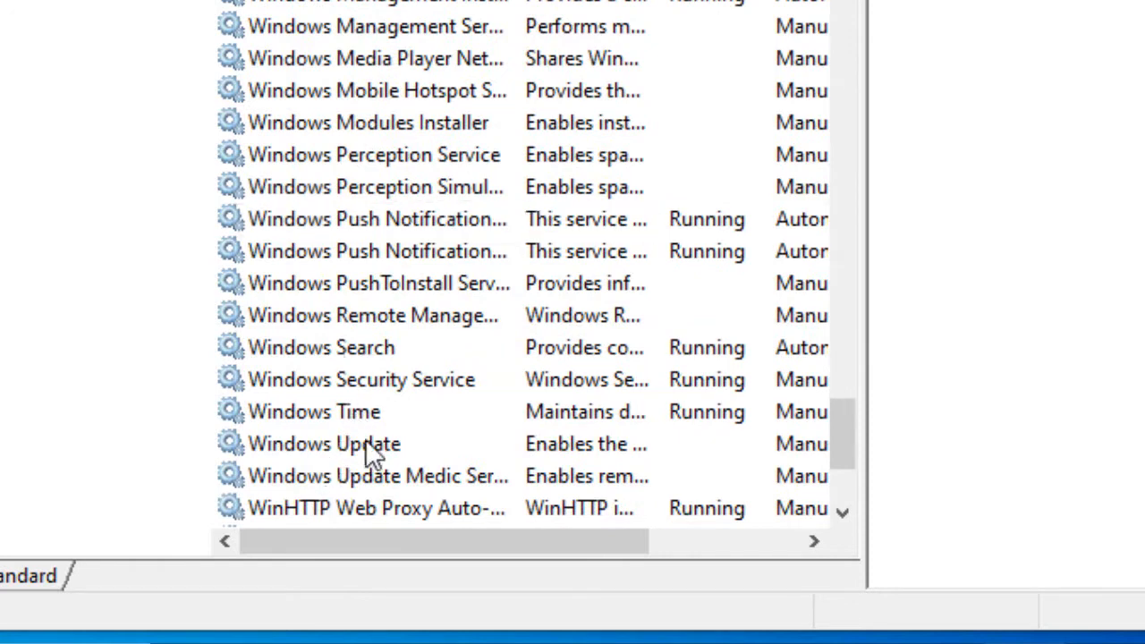
pyautogui.moveTo(233, 456)
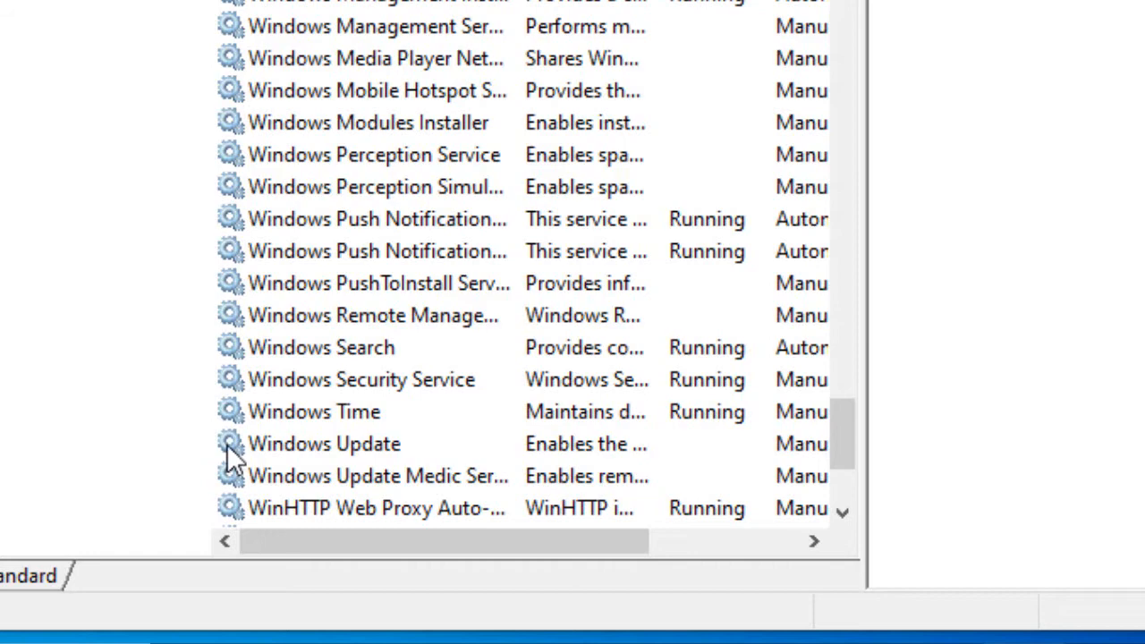
pyautogui.click(323, 443)
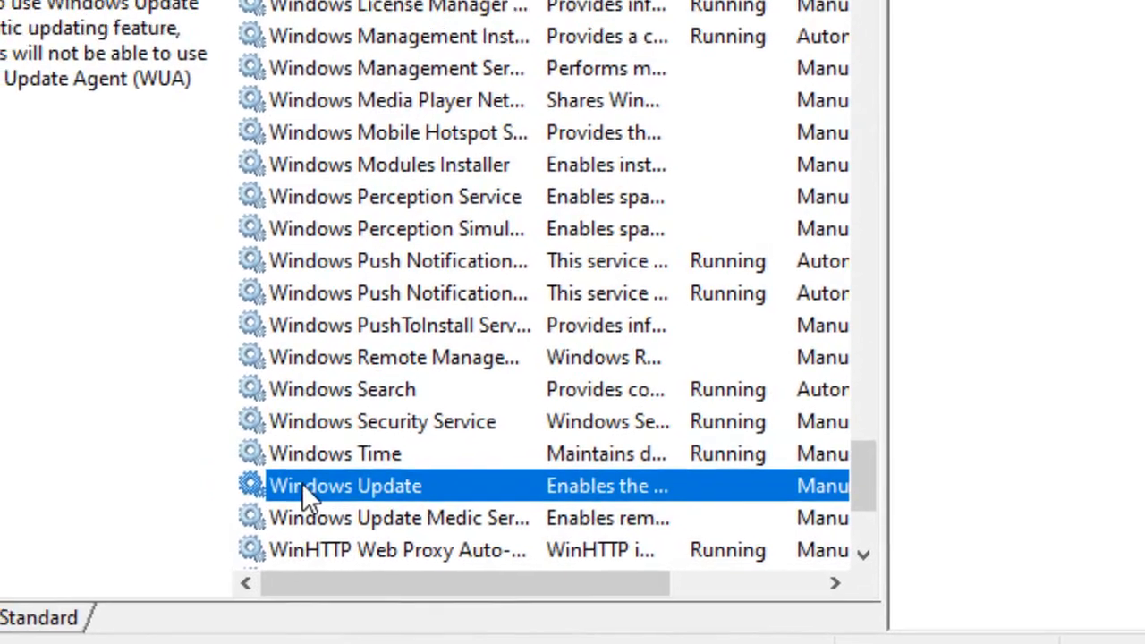
# Set Windows Update's startup type from Manual to Disabled and confirm with OK.
pyautogui.doubleClick(345, 484)
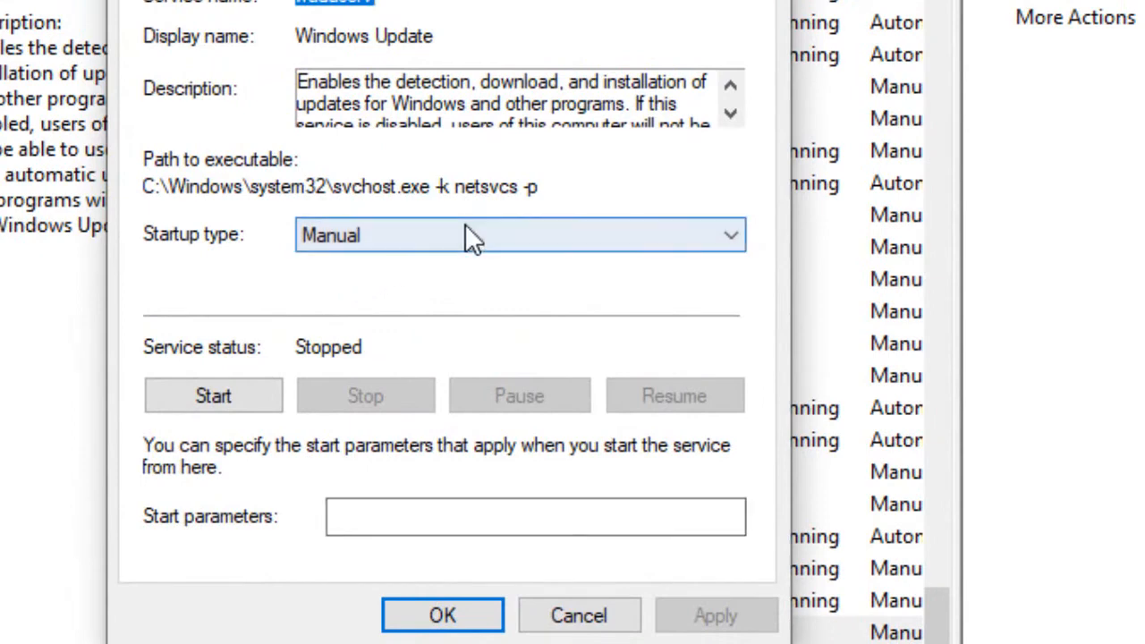
pyautogui.moveTo(275, 257)
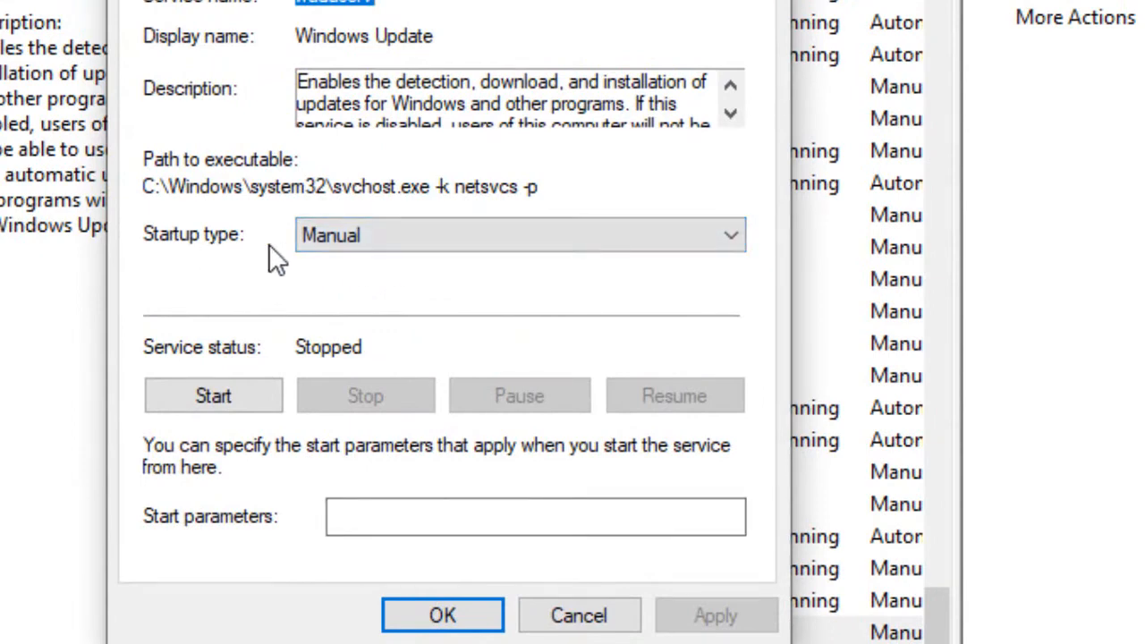
pyautogui.click(731, 234)
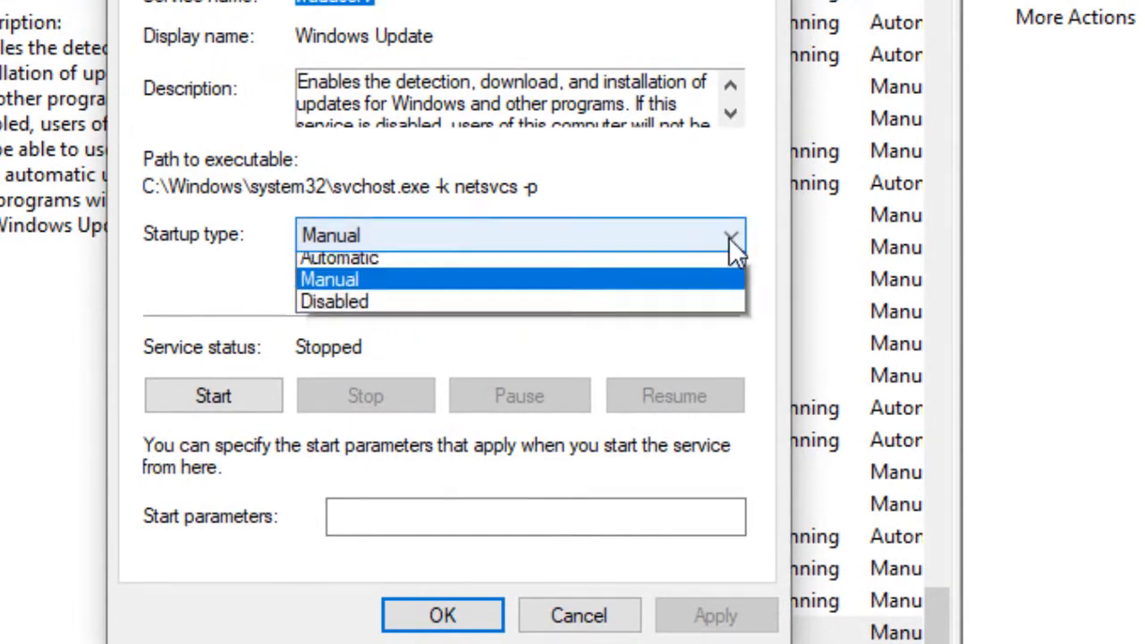
pyautogui.moveTo(507, 331)
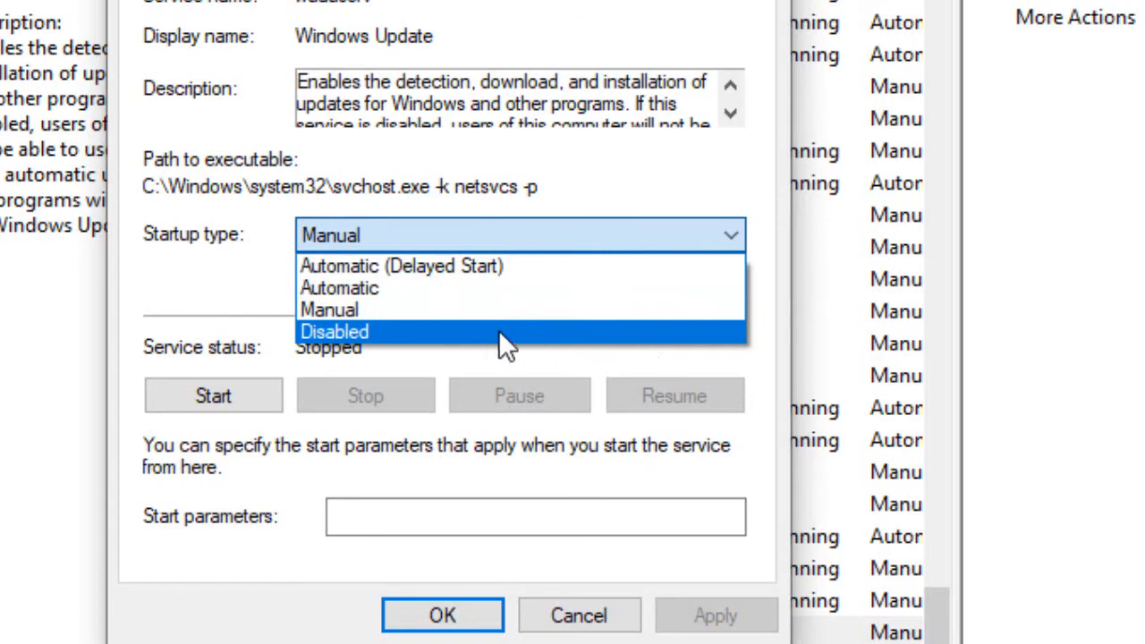
pyautogui.click(334, 331)
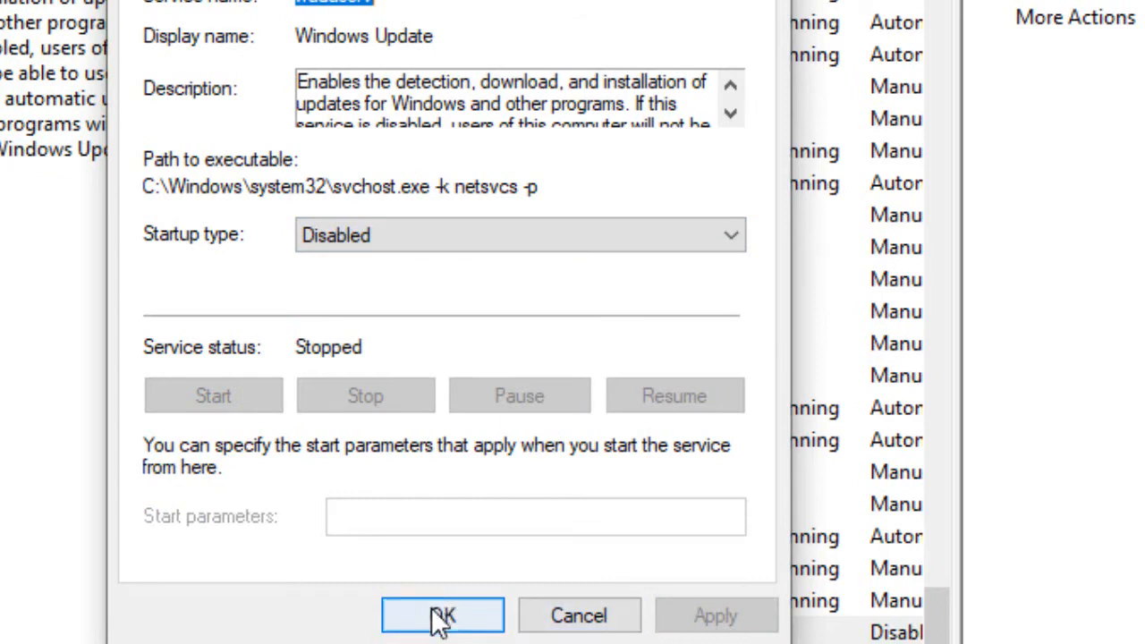
pyautogui.click(442, 616)
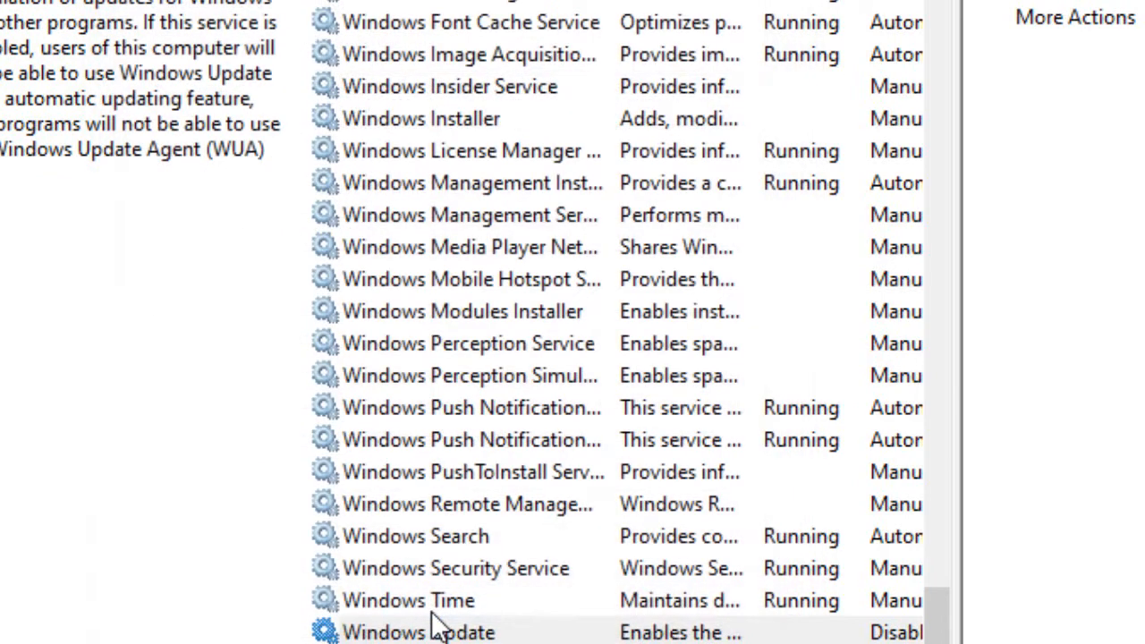
pyautogui.click(418, 632)
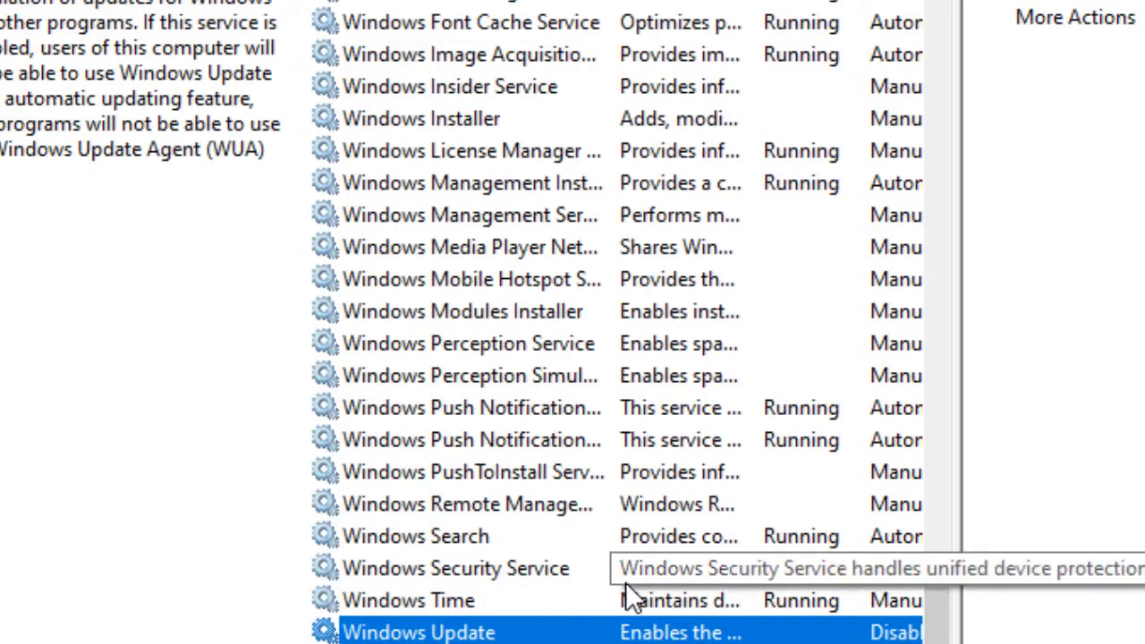